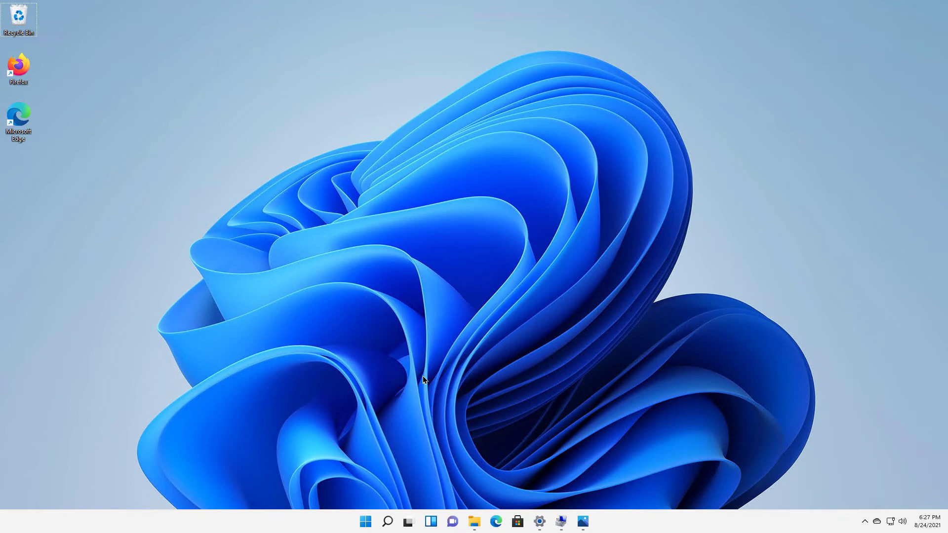
mouse_move(387, 522)
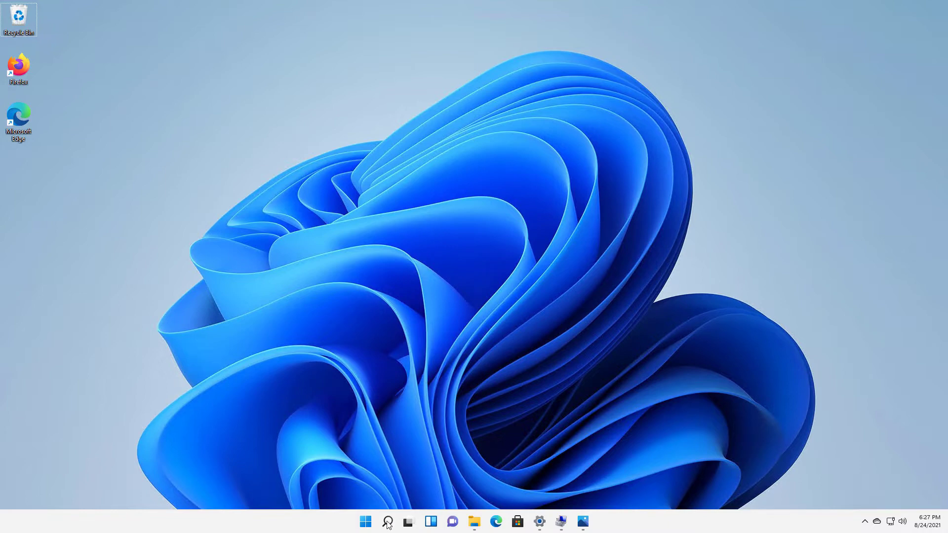
Open Windows Search to reach Computer Management in the recent apps
click(387, 521)
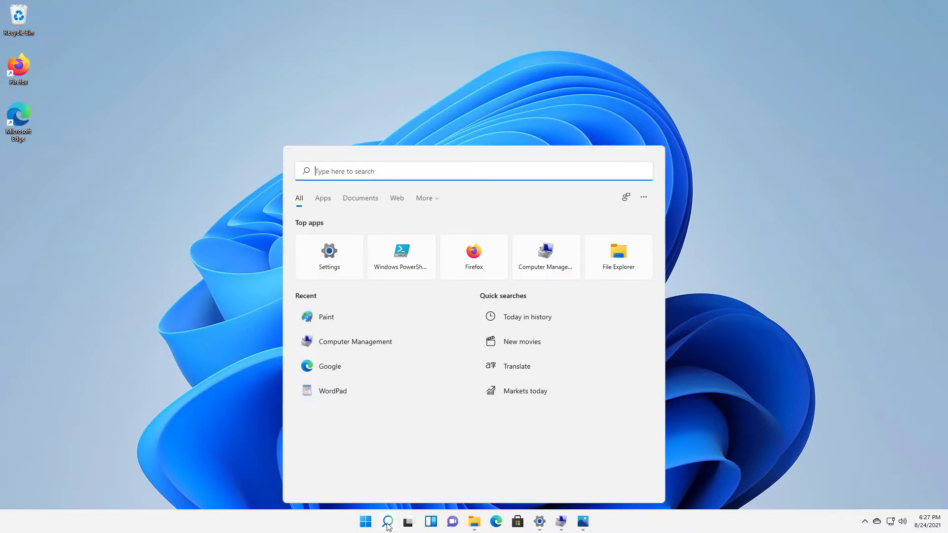
mouse_move(374, 173)
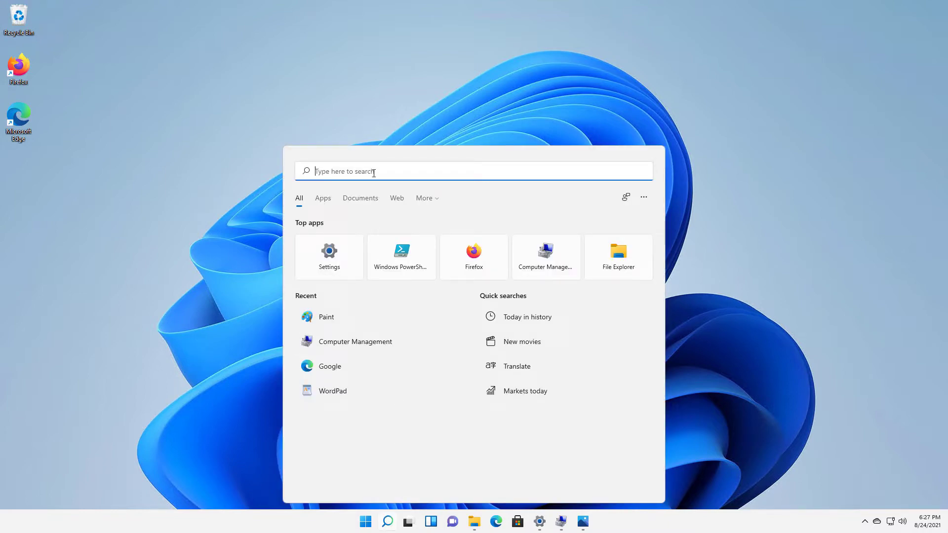
mouse_move(355, 342)
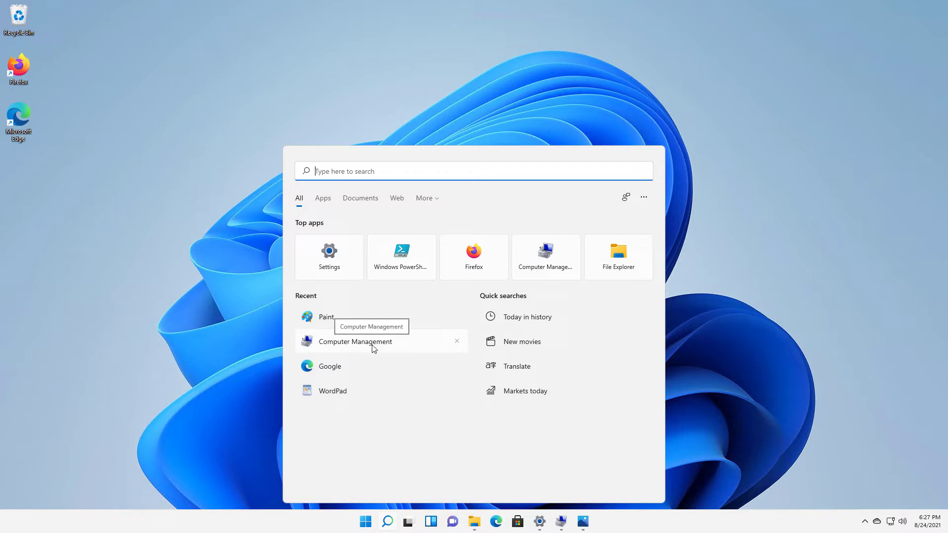
mouse_move(561, 522)
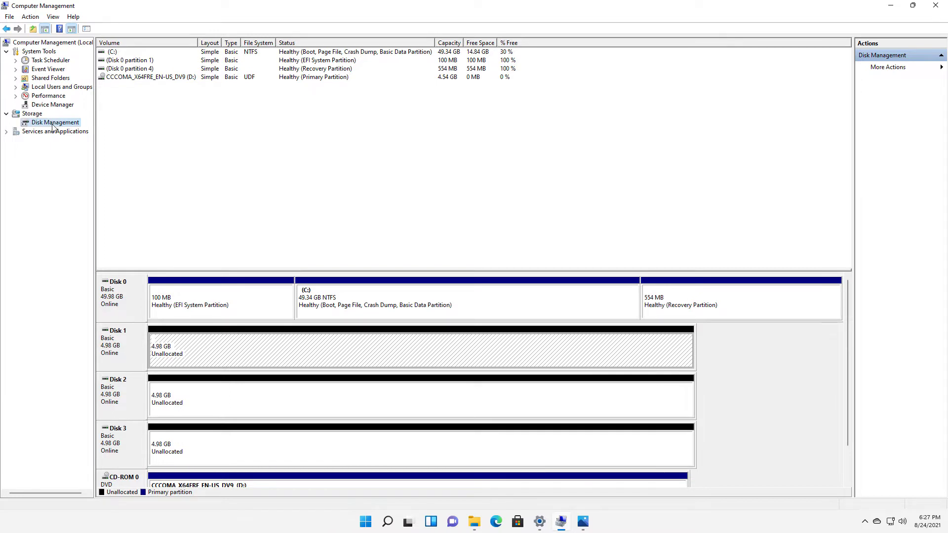
mouse_move(185, 234)
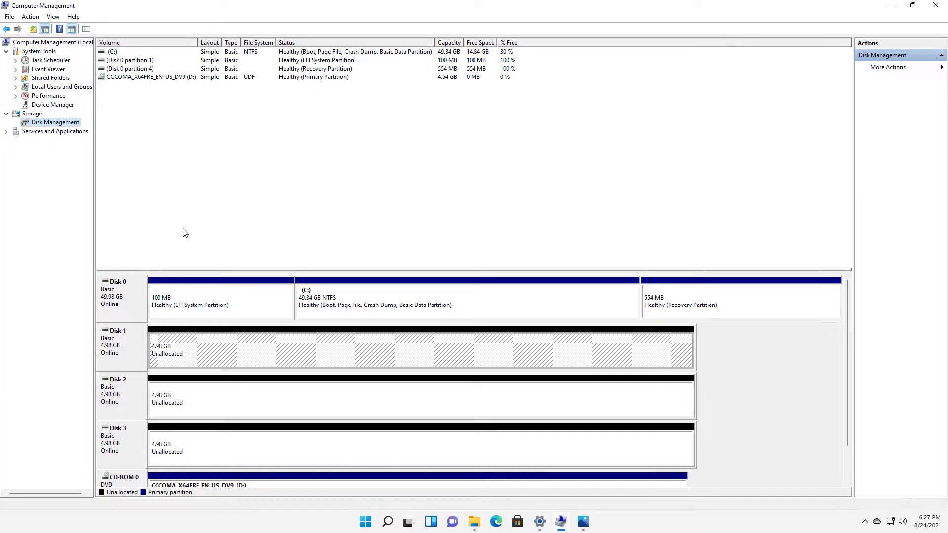
mouse_move(387, 413)
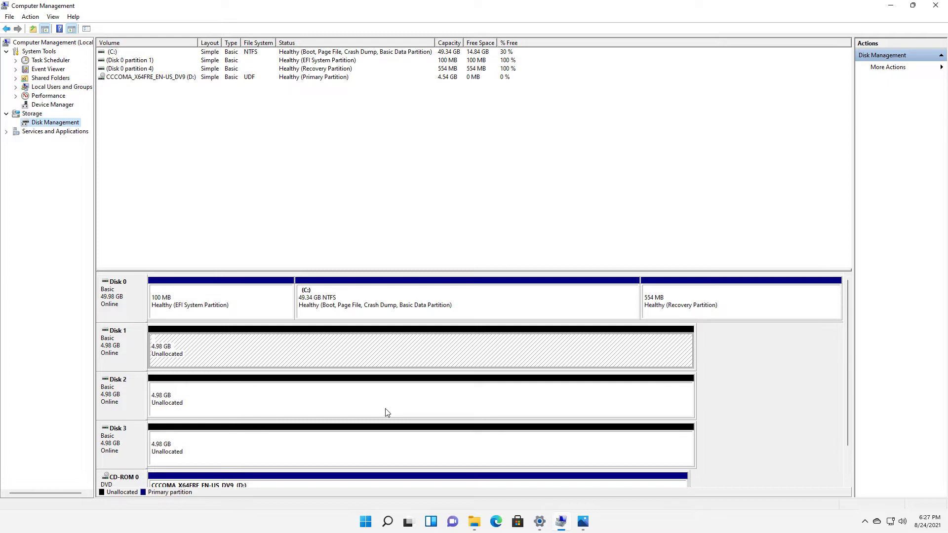
mouse_move(321, 346)
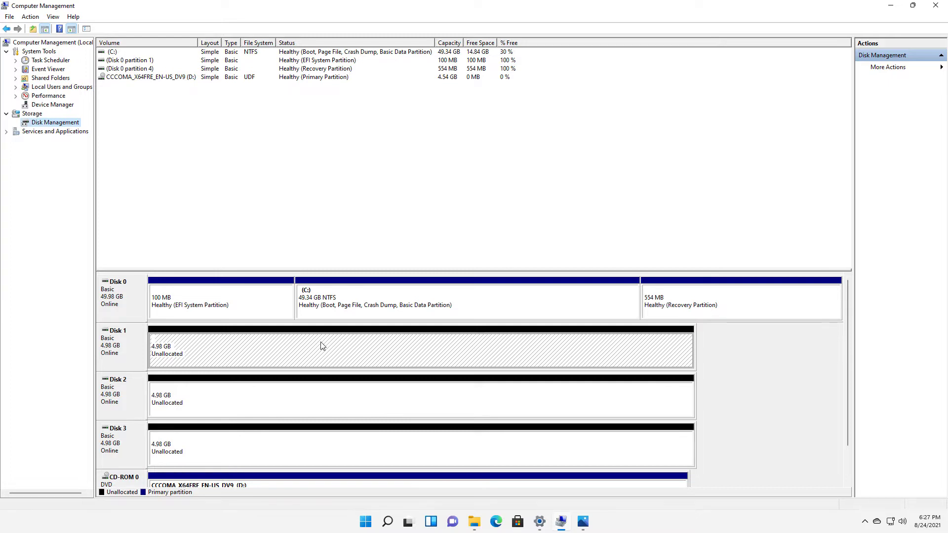
Start a New Striped Volume on Disk 1 and add Disks 2 and 3, totalling 15306 MB
right_click(321, 346)
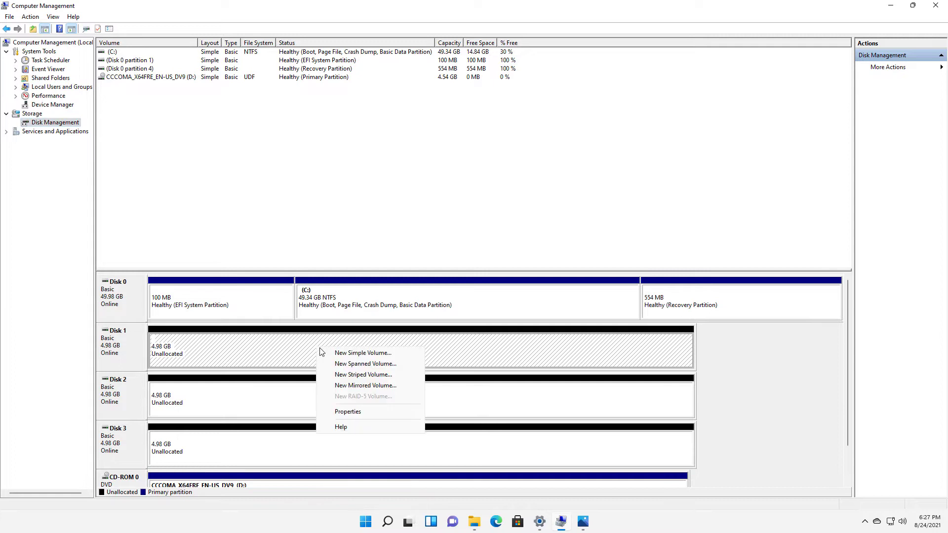
mouse_move(362, 374)
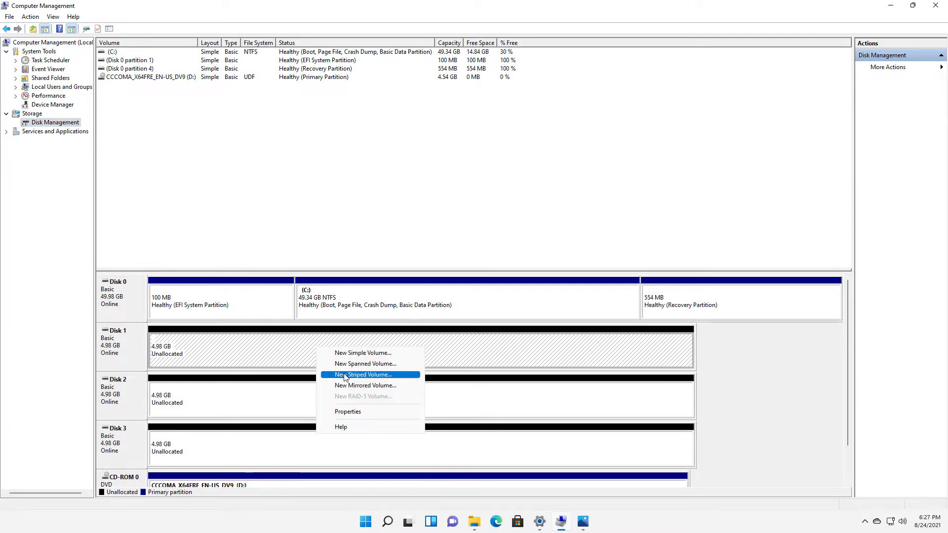
click(364, 375)
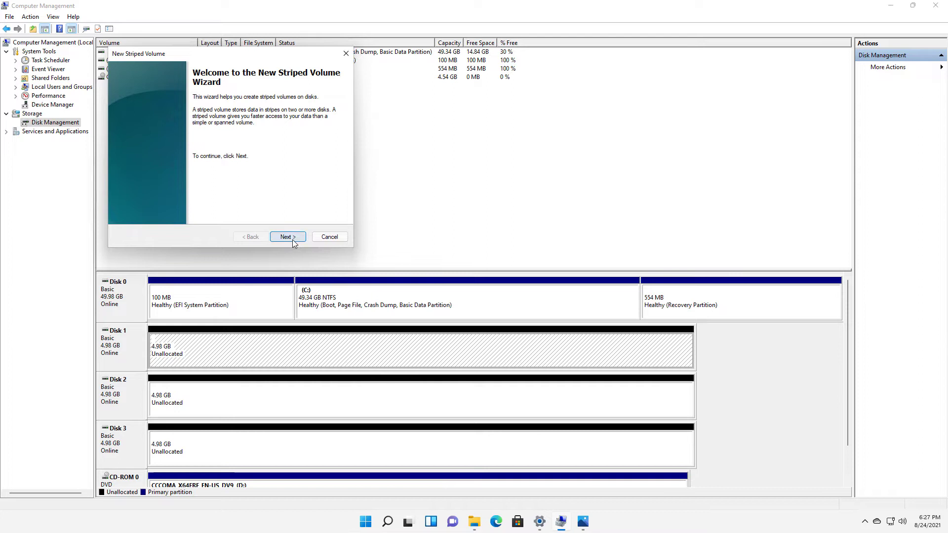
click(287, 237)
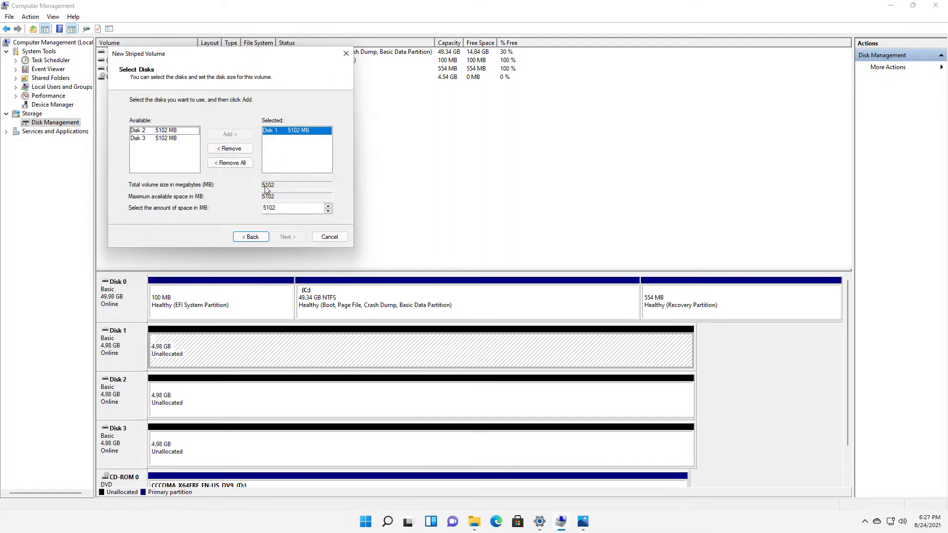
click(164, 130)
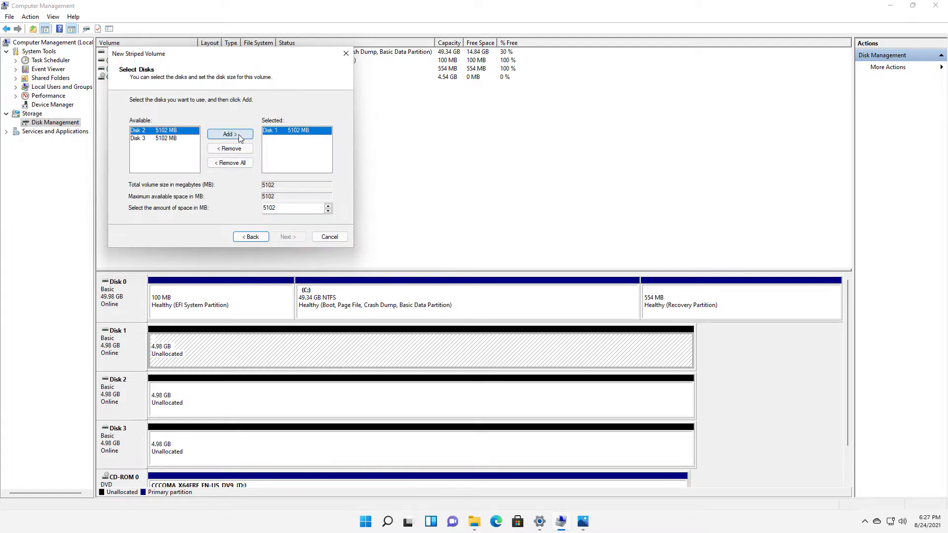
click(229, 134)
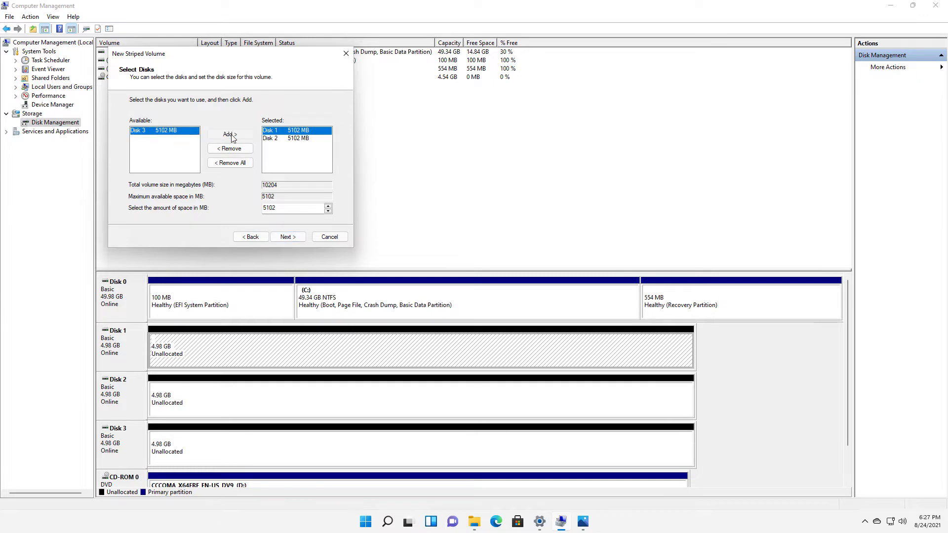
click(229, 134)
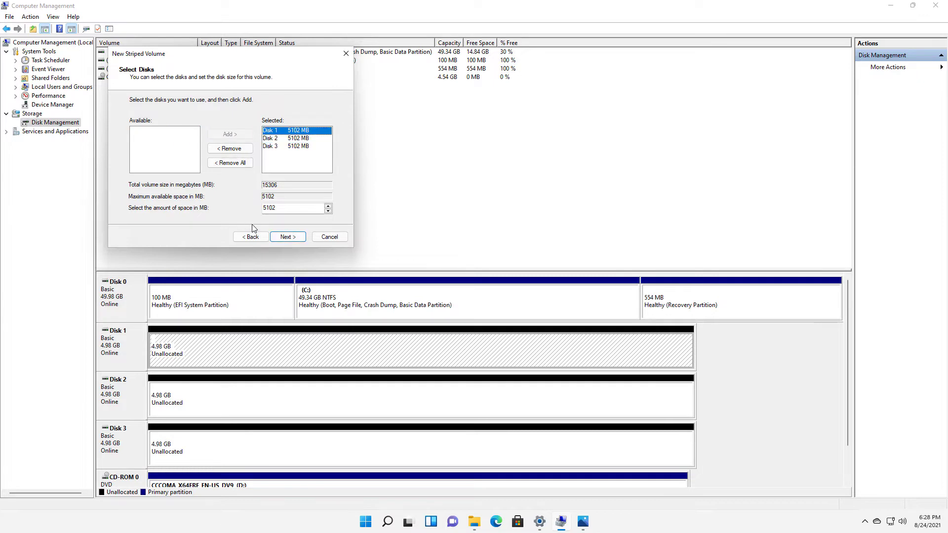
mouse_move(272, 231)
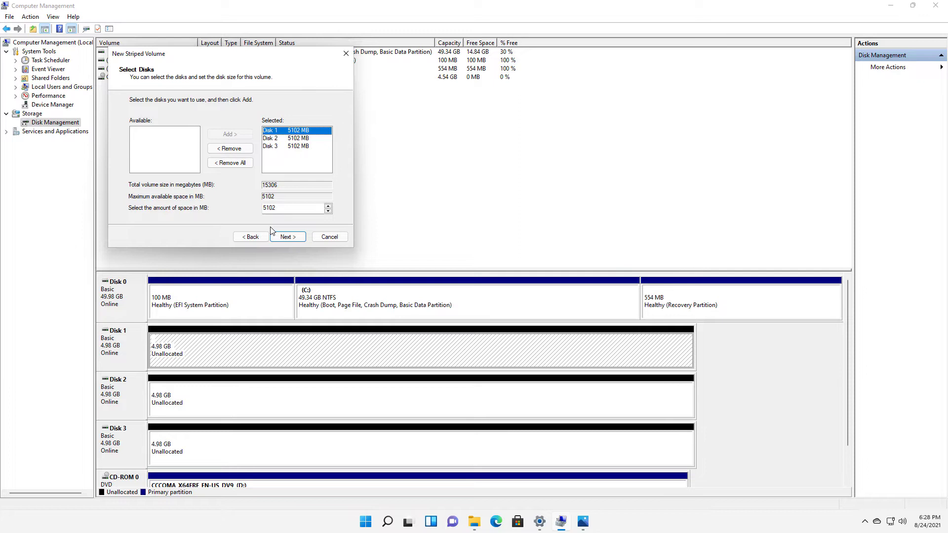
Assign drive letter E to the striped volume instead of a folder path
click(287, 237)
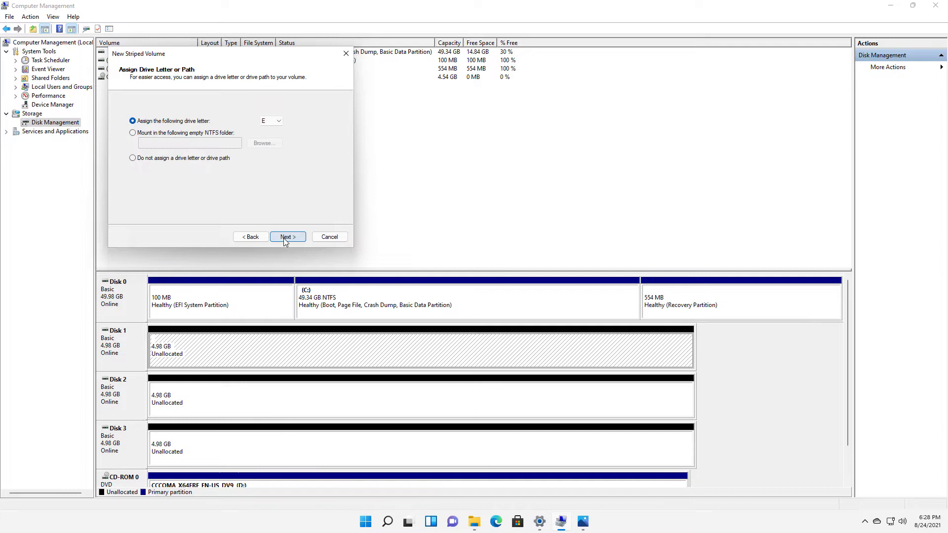
mouse_move(287, 125)
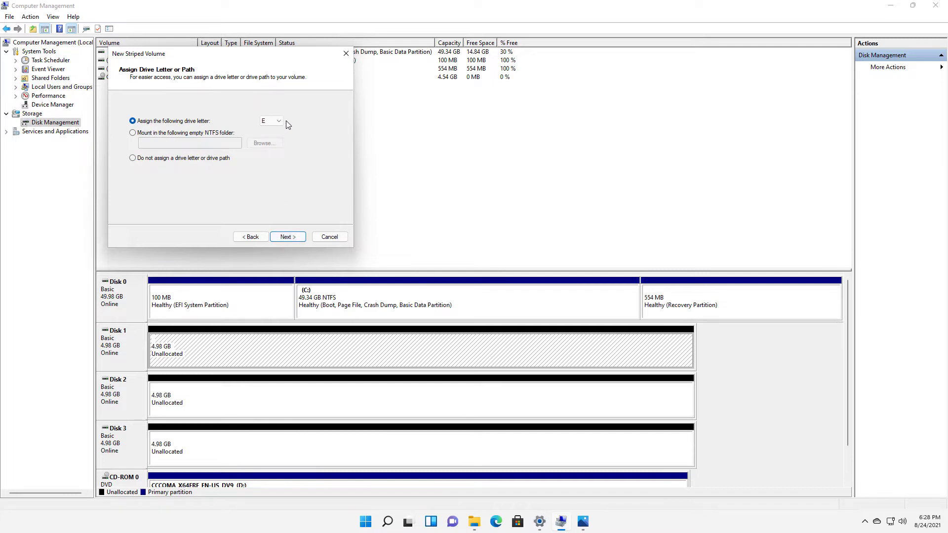
mouse_move(216, 140)
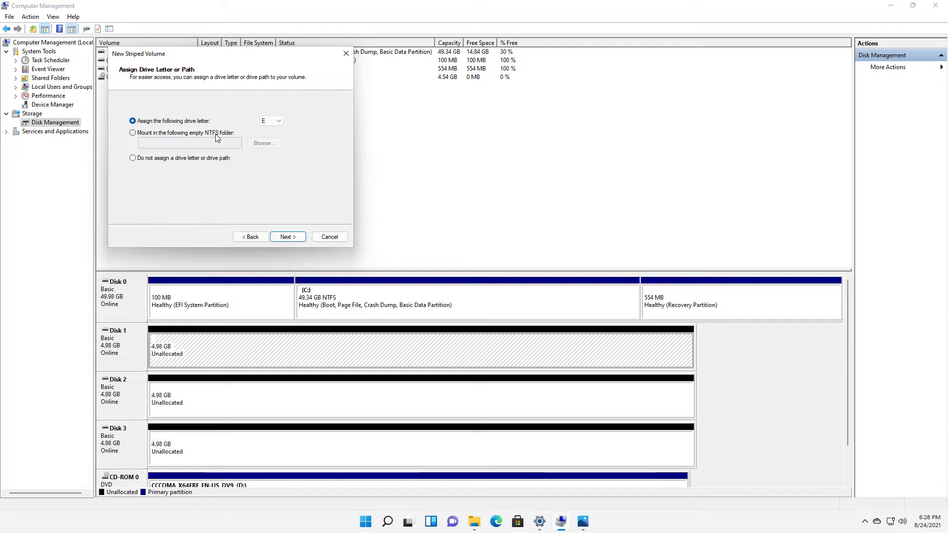
click(133, 132)
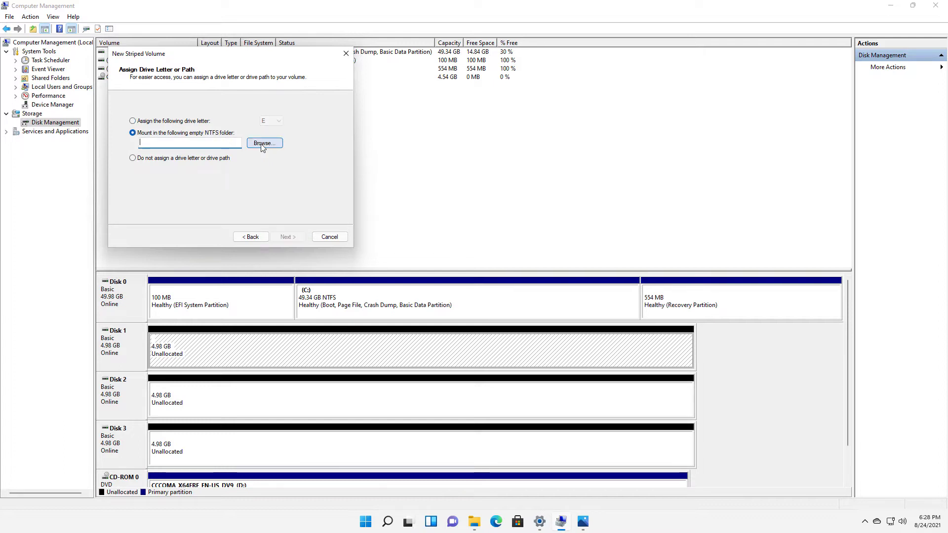
click(264, 143)
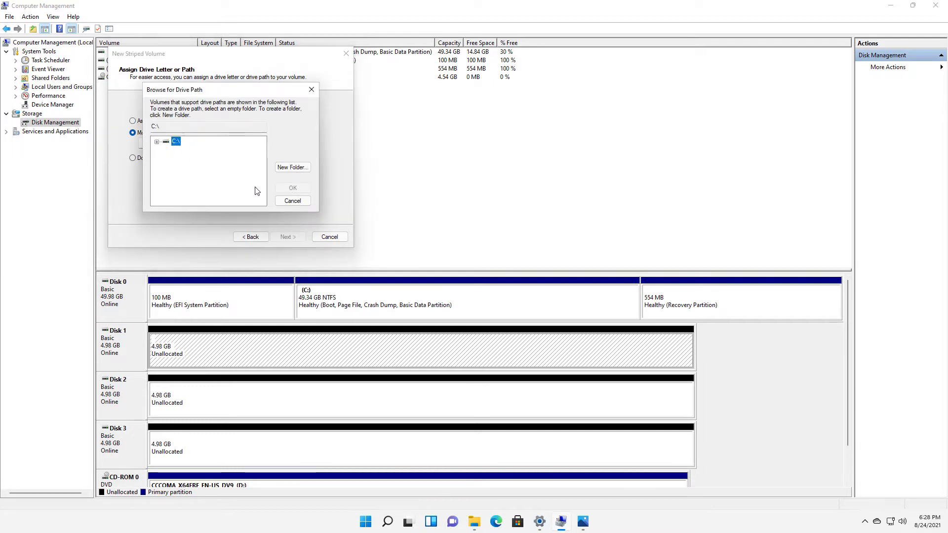
click(292, 200)
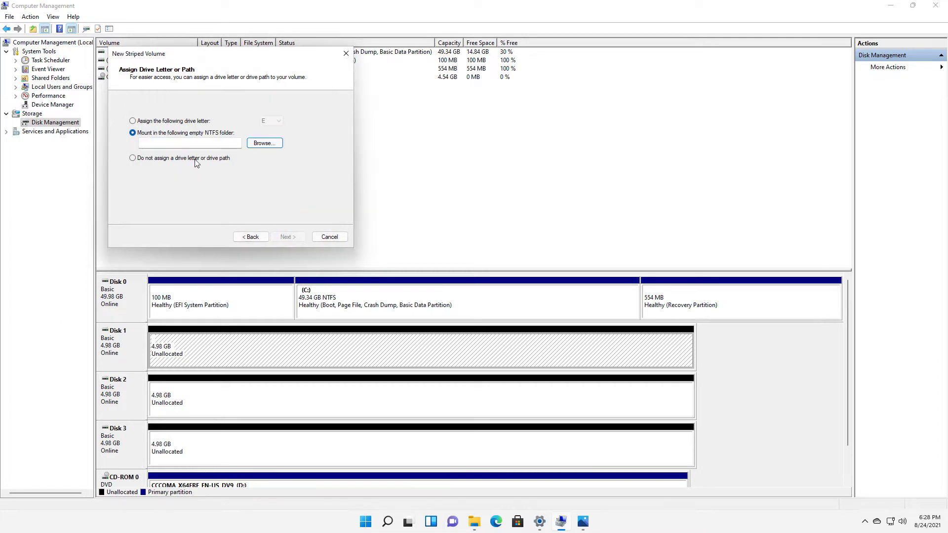
click(132, 158)
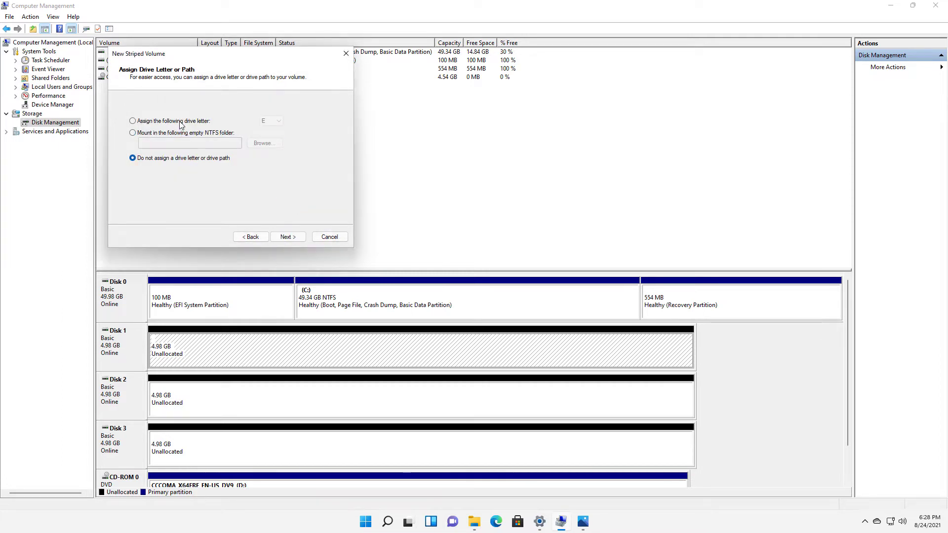
click(132, 121)
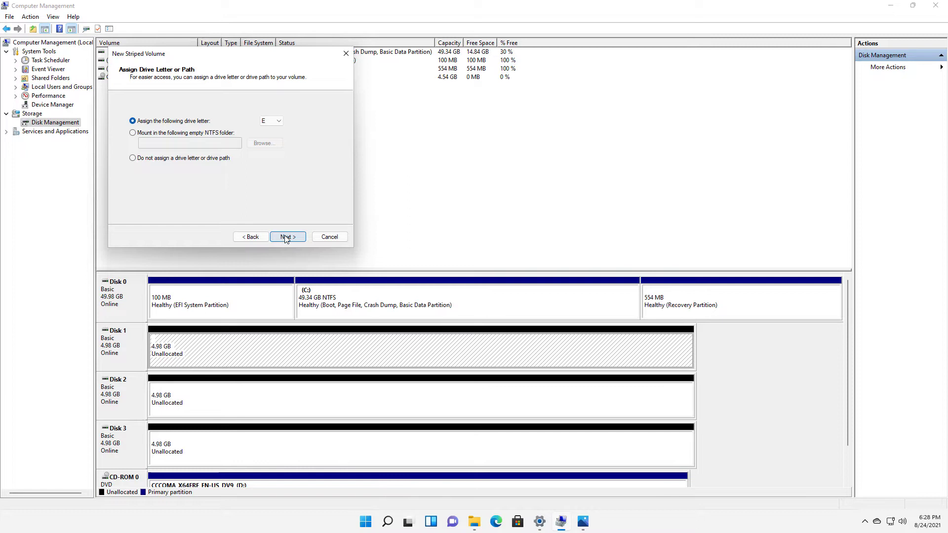
click(287, 237)
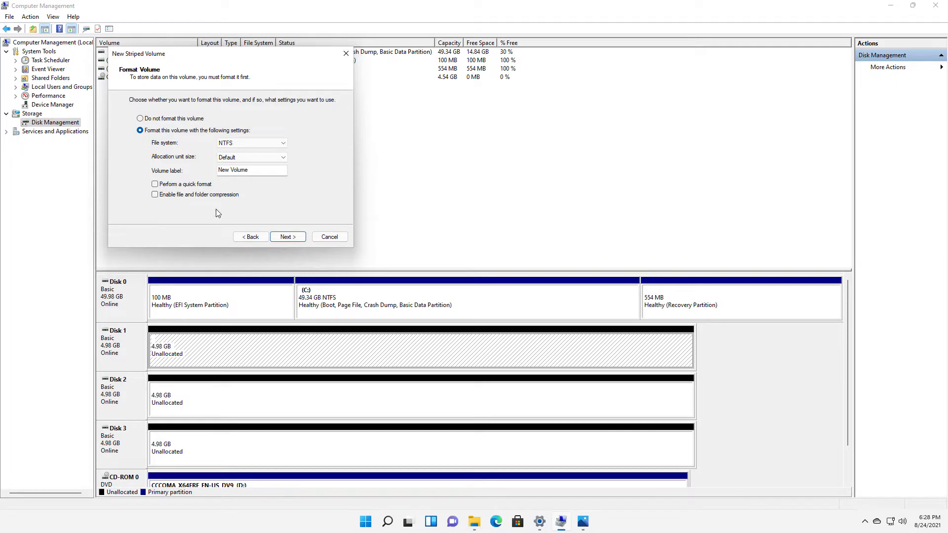
Enable quick NTFS format labelled New Volume and review the settings summary
click(154, 184)
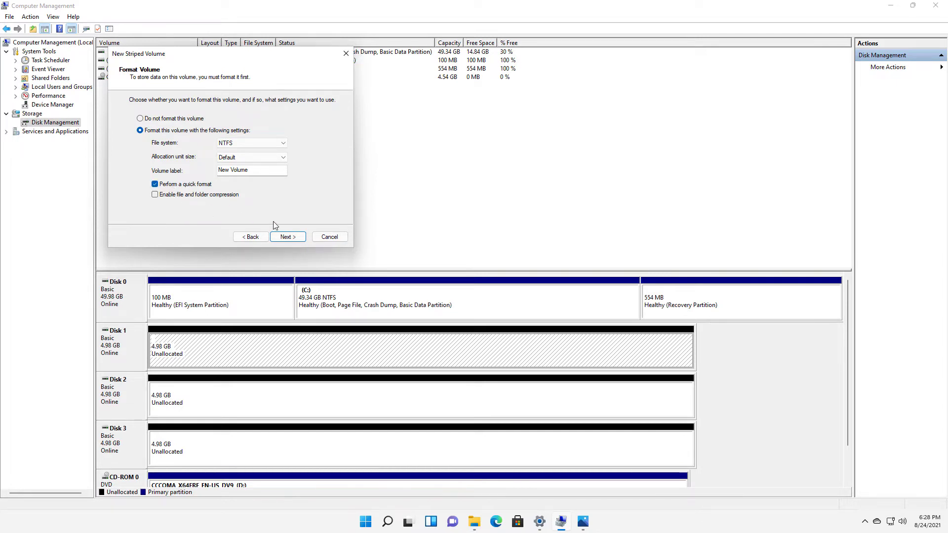
mouse_move(231, 206)
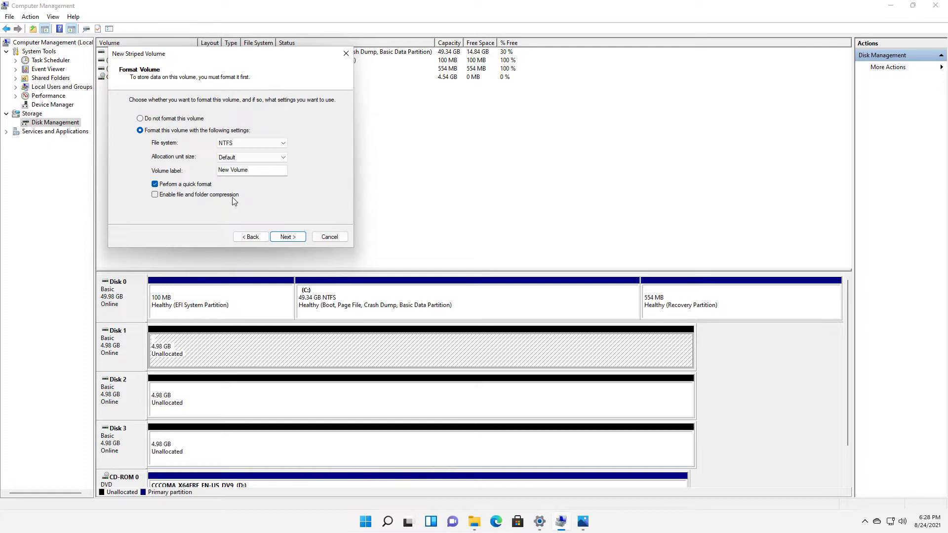
mouse_move(237, 202)
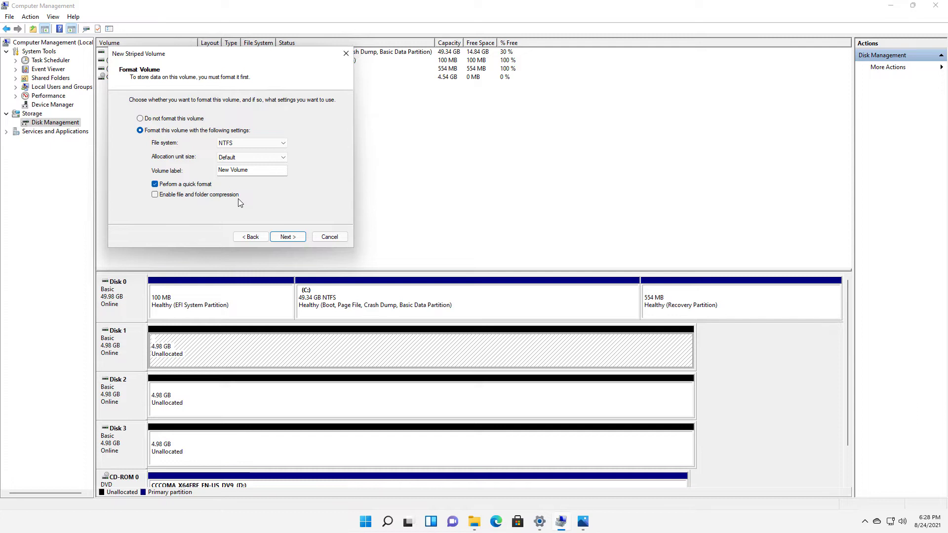
click(288, 236)
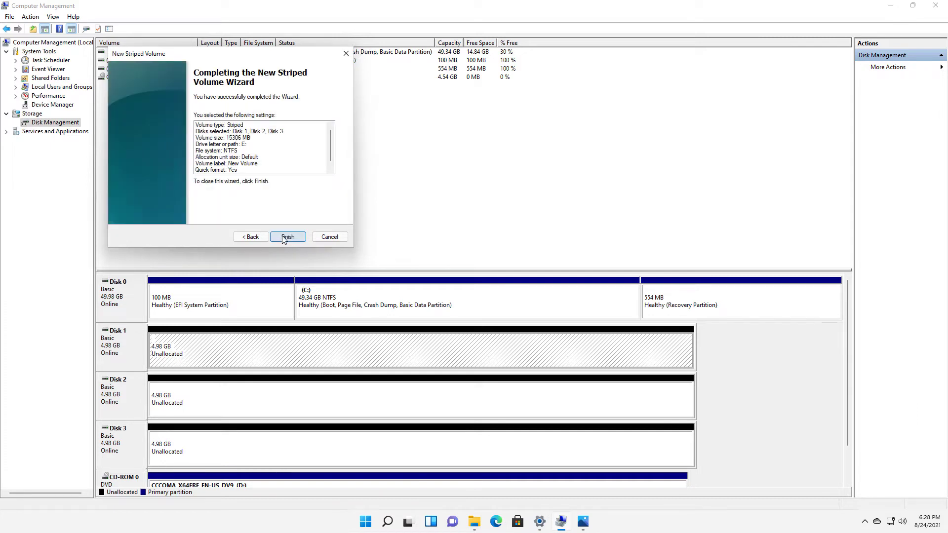
Finish the wizard to create the striped E: volume across Disks 1–3
click(288, 236)
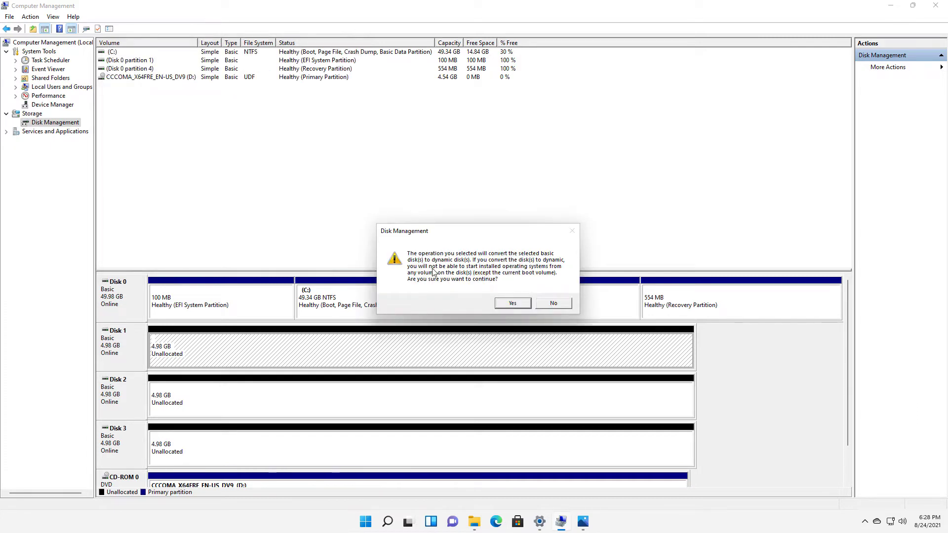
mouse_move(452, 285)
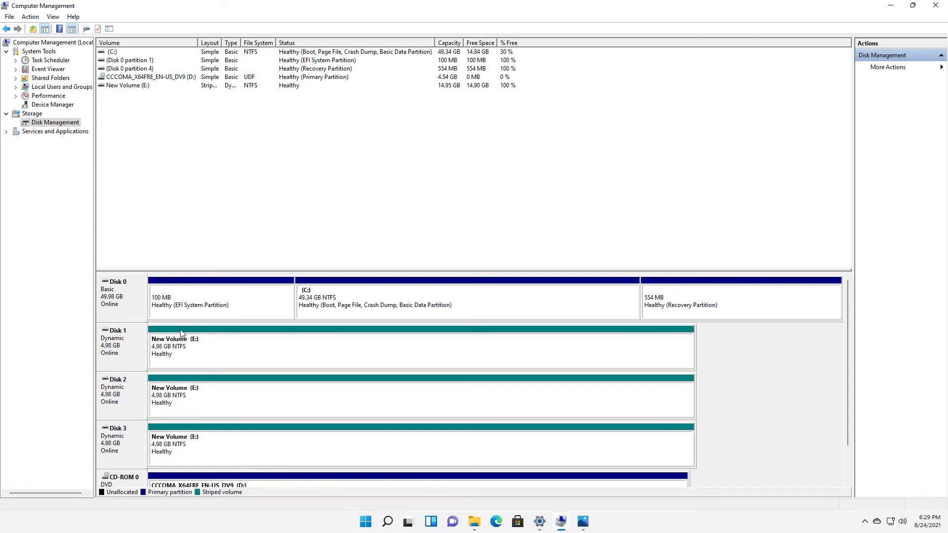
mouse_move(201, 450)
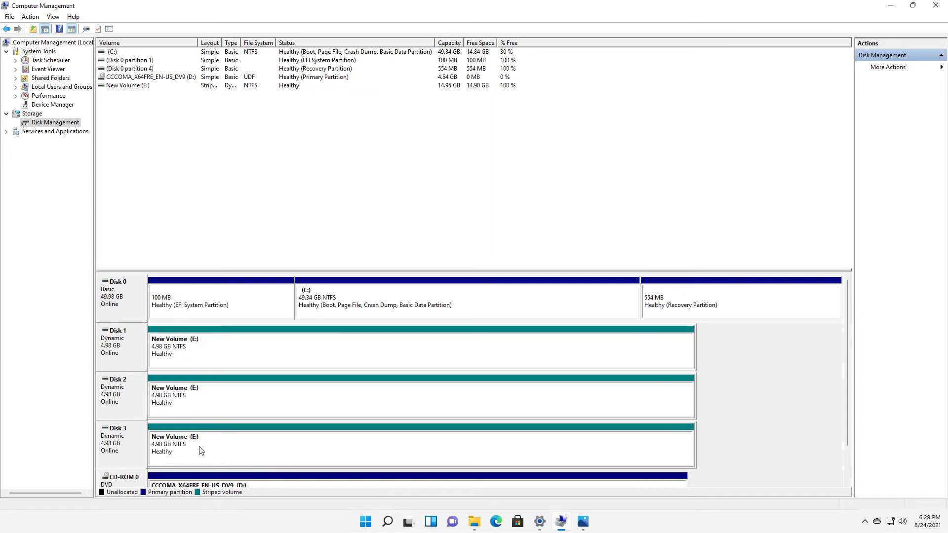
mouse_move(474, 522)
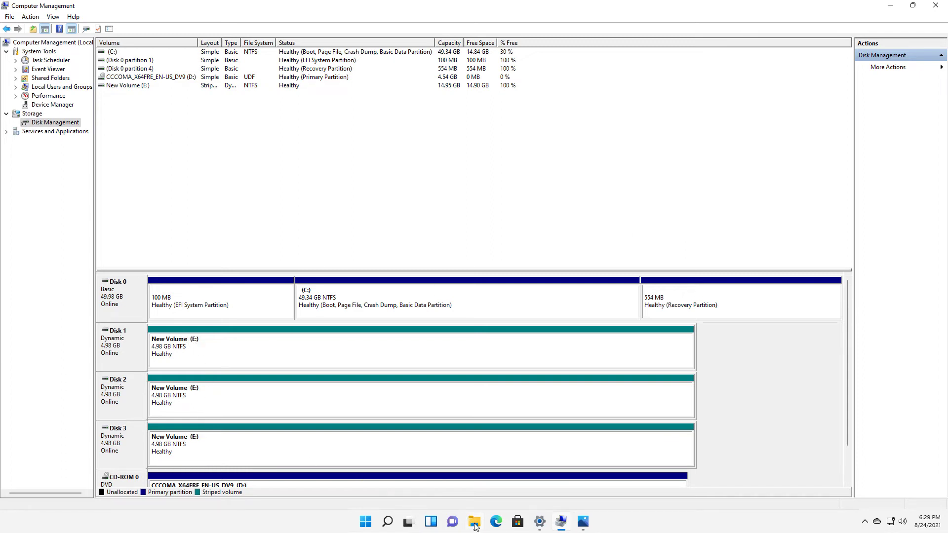
Check This PC in File Explorer for New Volume (E:) with 14.9 GB free
click(474, 521)
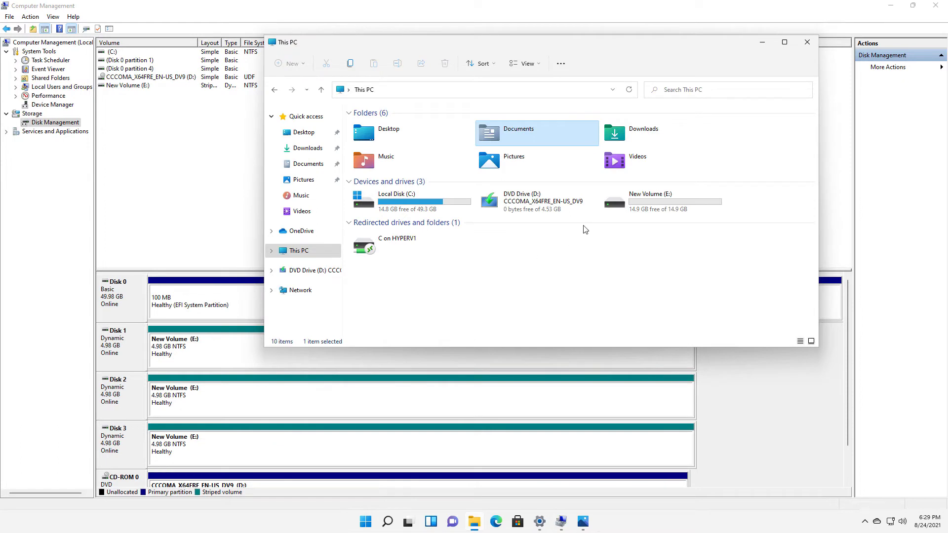
click(662, 202)
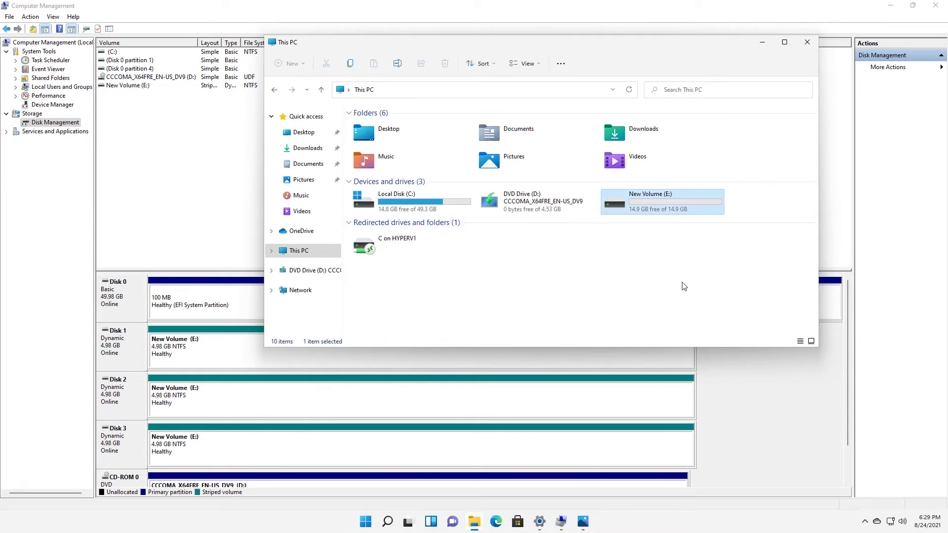
mouse_move(653, 233)
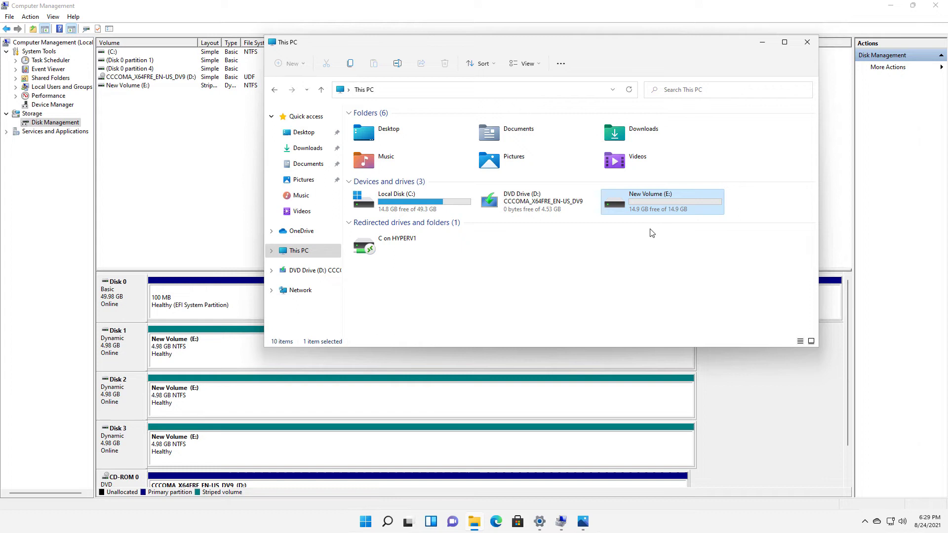
mouse_move(653, 209)
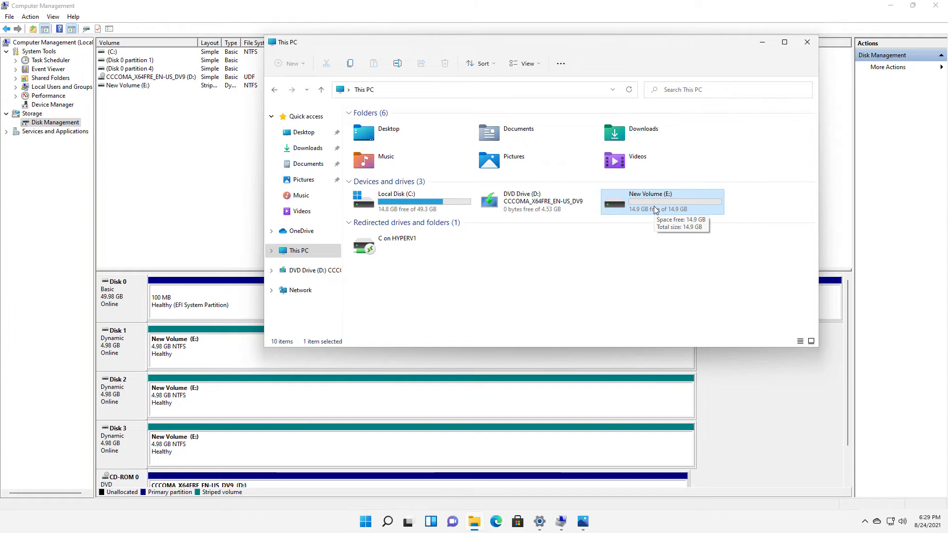
mouse_move(582, 523)
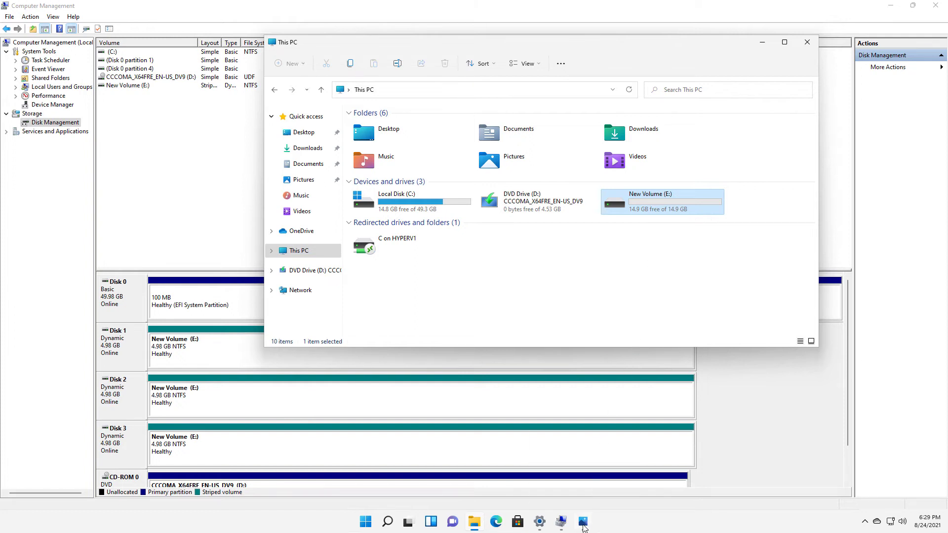
View the volumes.png spanned-versus-striped diagram, then return to Disk Management
click(582, 521)
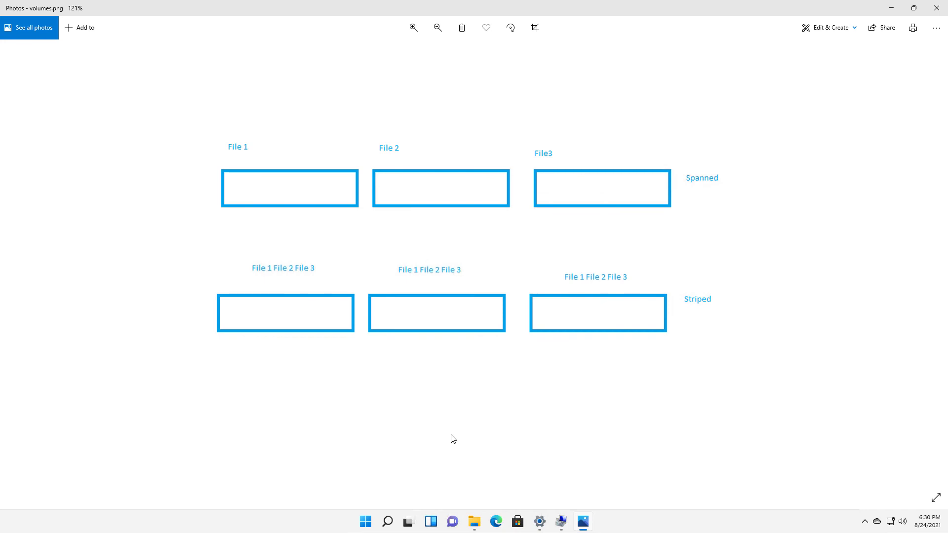
mouse_move(800, 61)
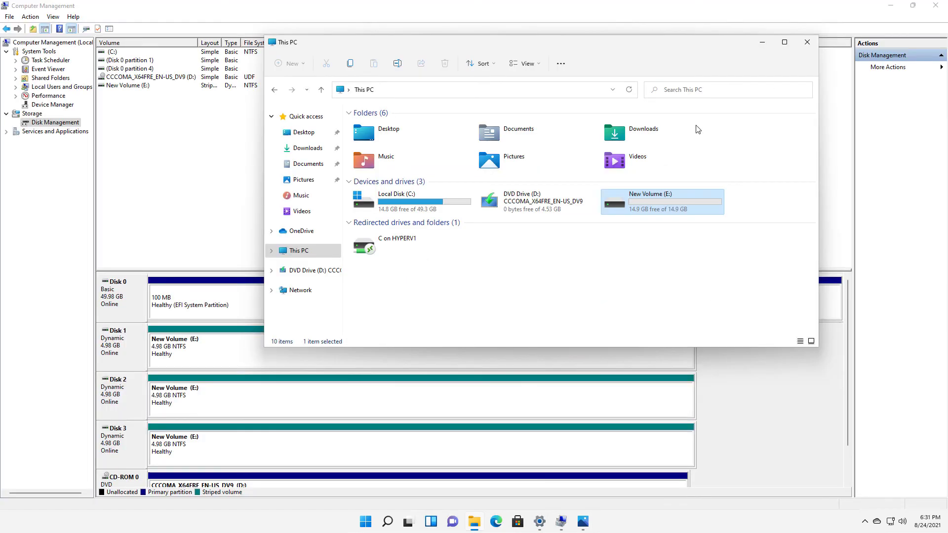
click(806, 41)
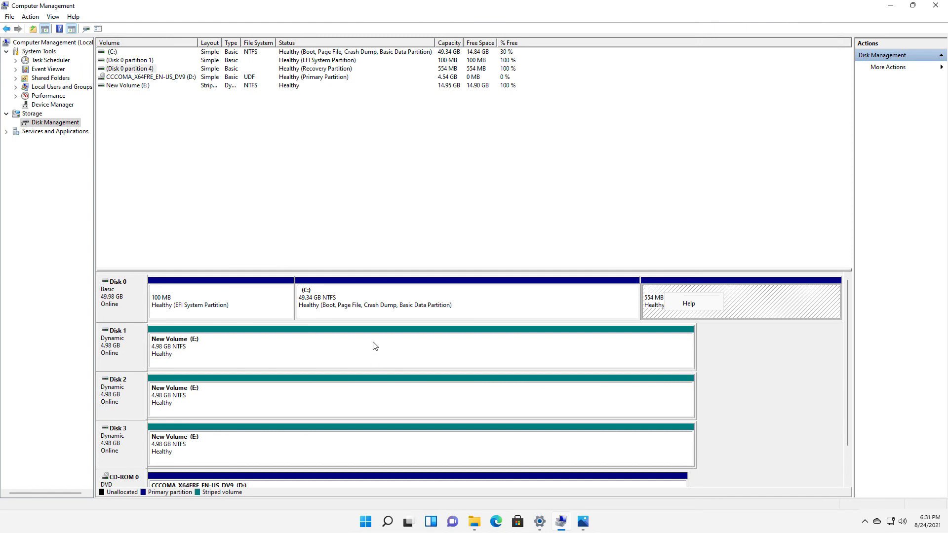